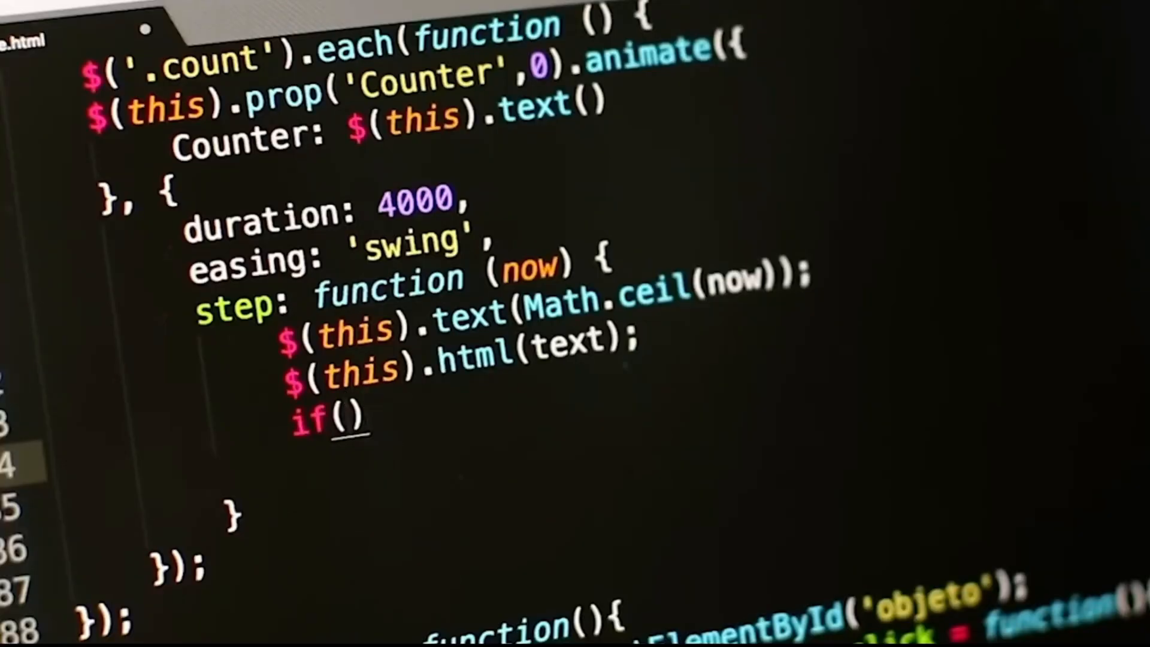
text(initial)
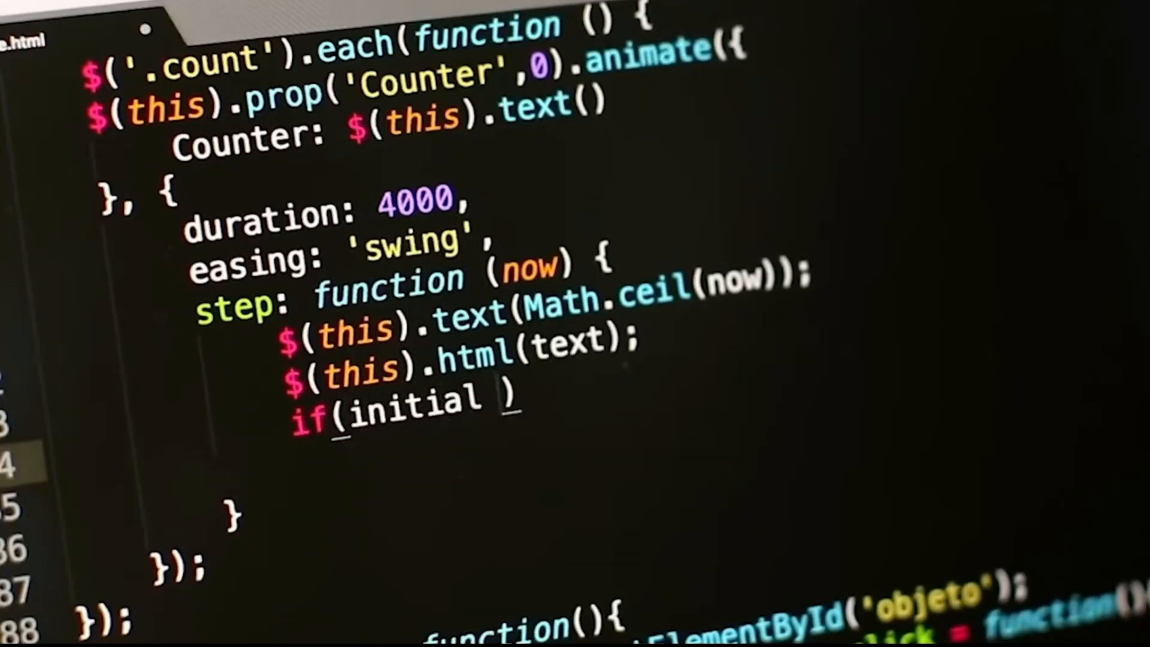
text(== 0))
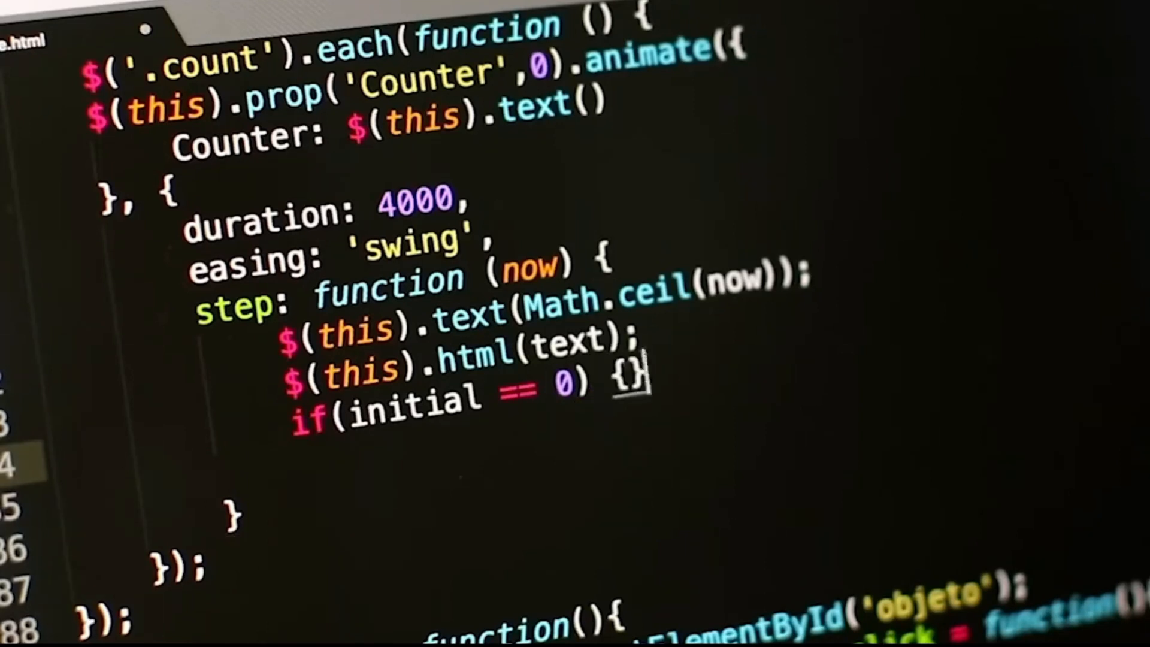
text(increment =)
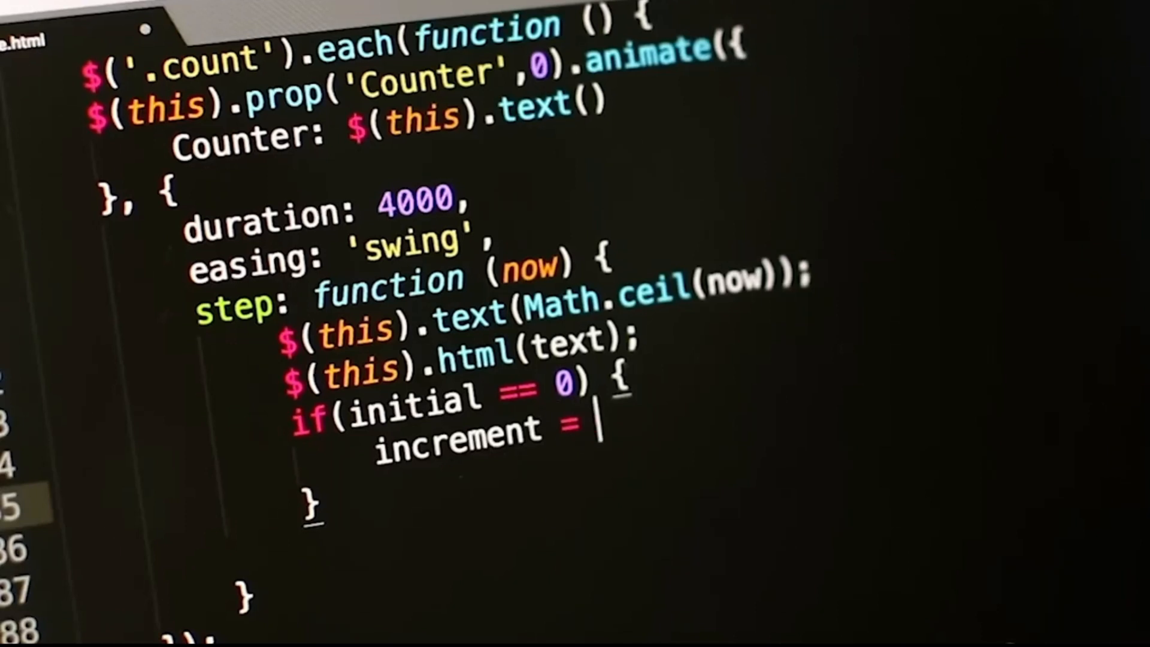
text(2')
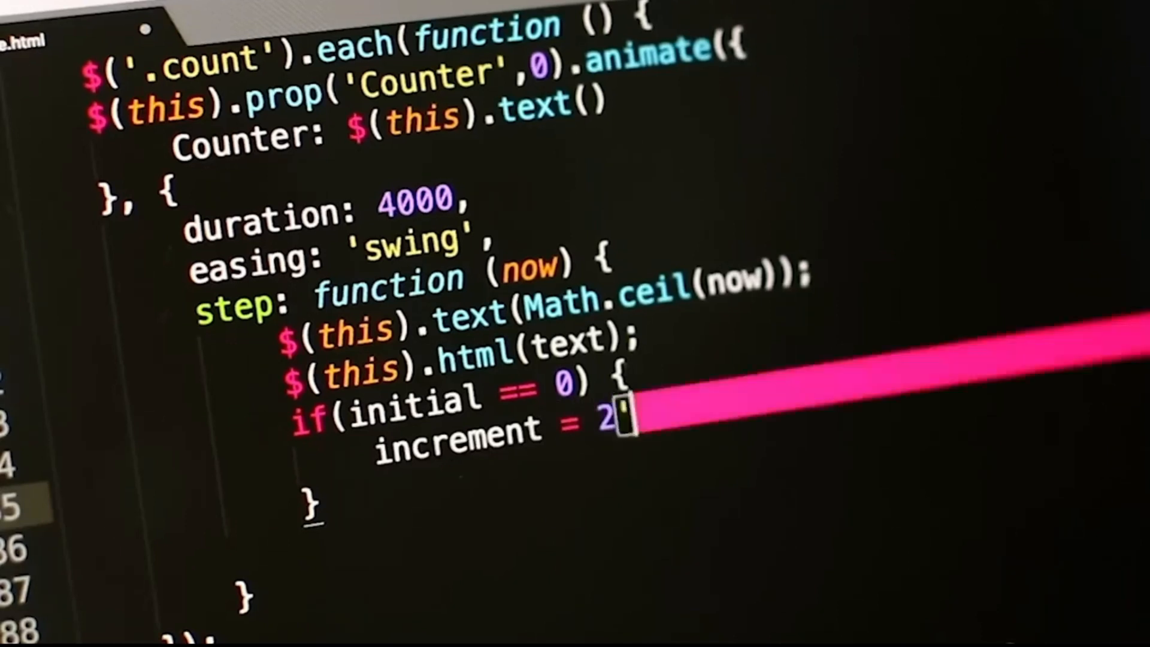